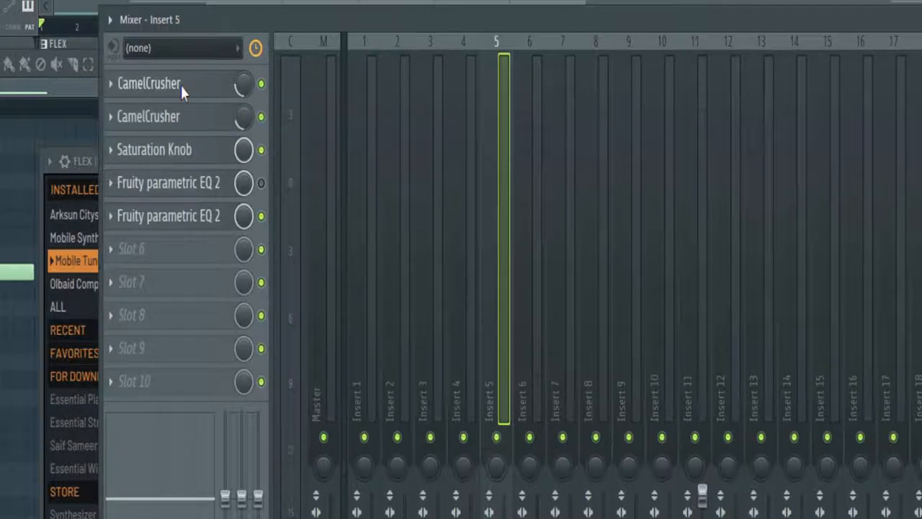
# Check insert 5's CamelCrusher, close the mixer, and show the FLEX bassline in the piano roll
pyautogui.click(149, 83)
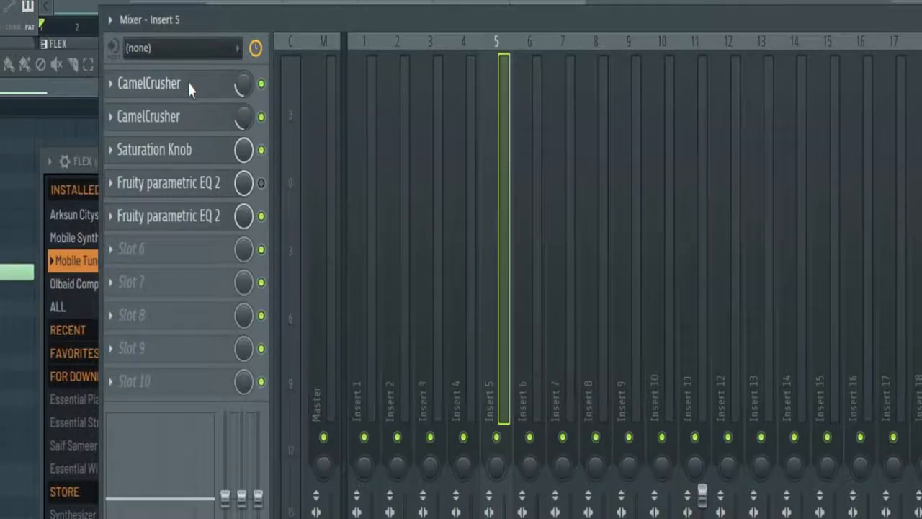
pyautogui.click(148, 82)
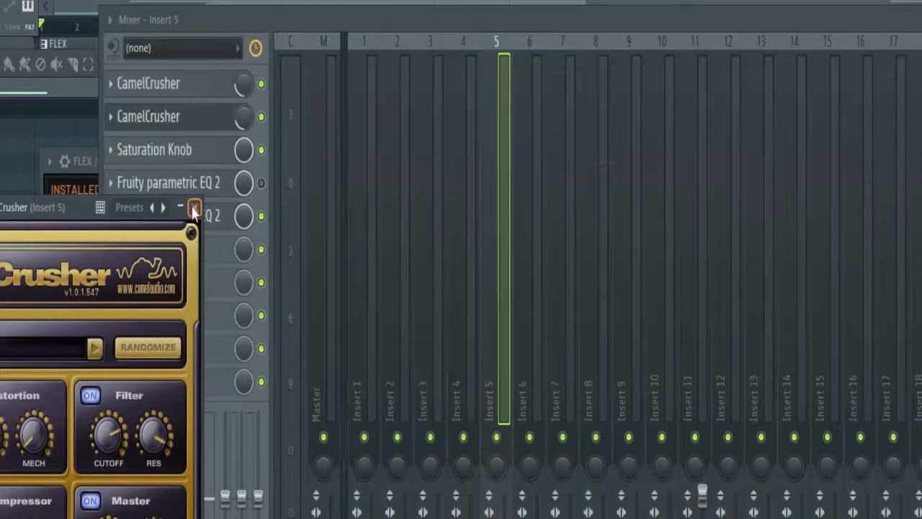
pyautogui.click(194, 207)
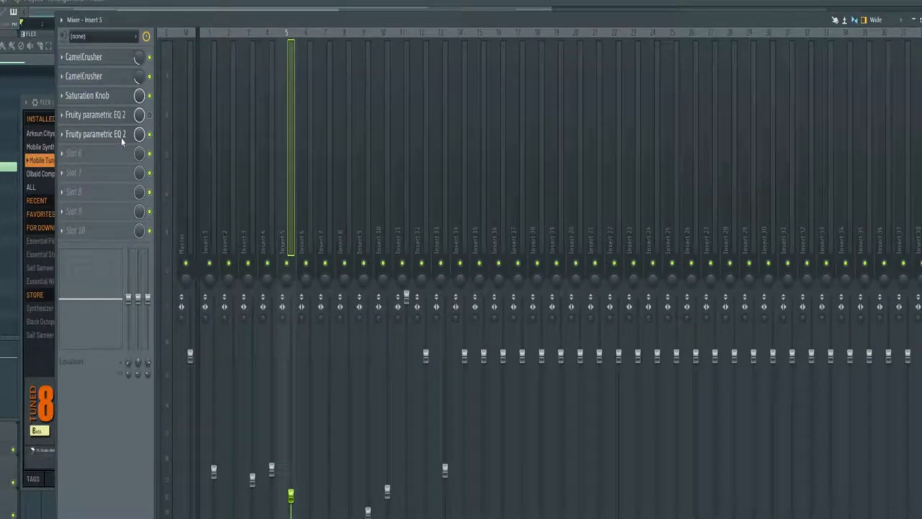
pyautogui.click(95, 114)
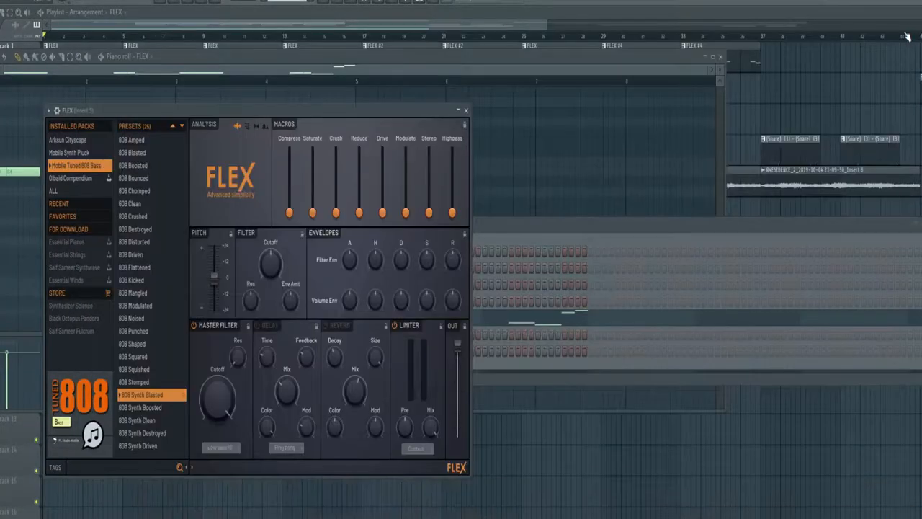
pyautogui.click(465, 110)
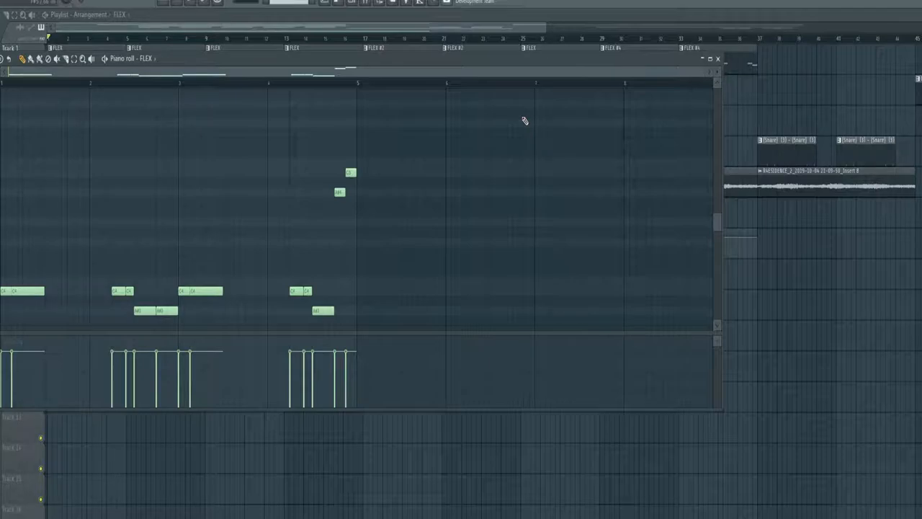
# Close the FLEX piano roll and open the Chuki Beats kick pattern's notes
pyautogui.click(717, 58)
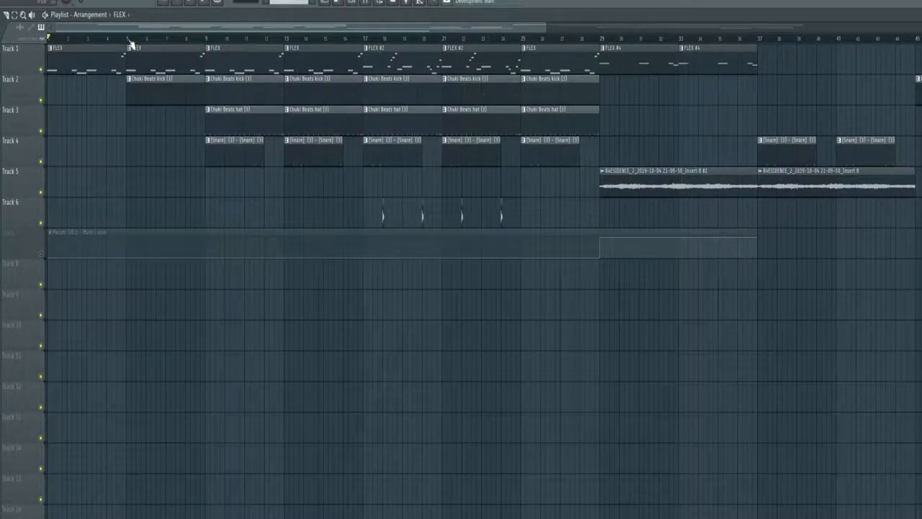
pyautogui.doubleClick(151, 78)
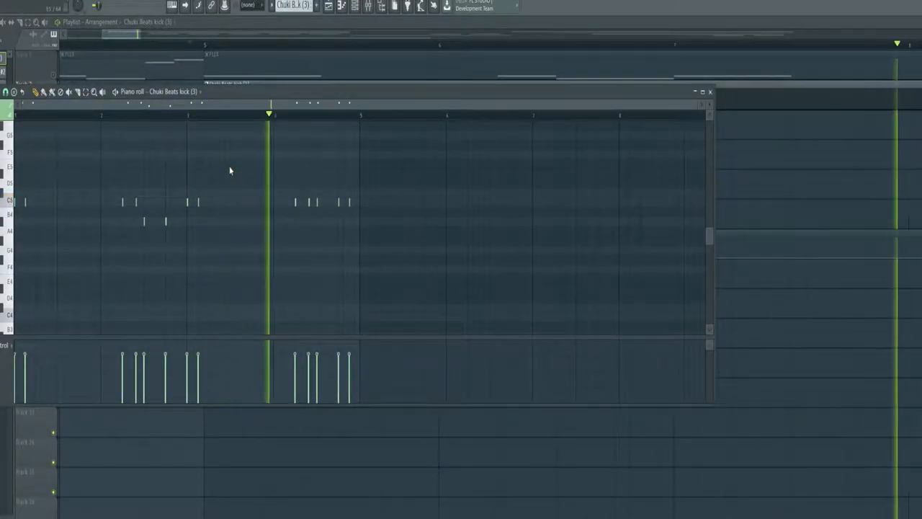
pyautogui.click(710, 92)
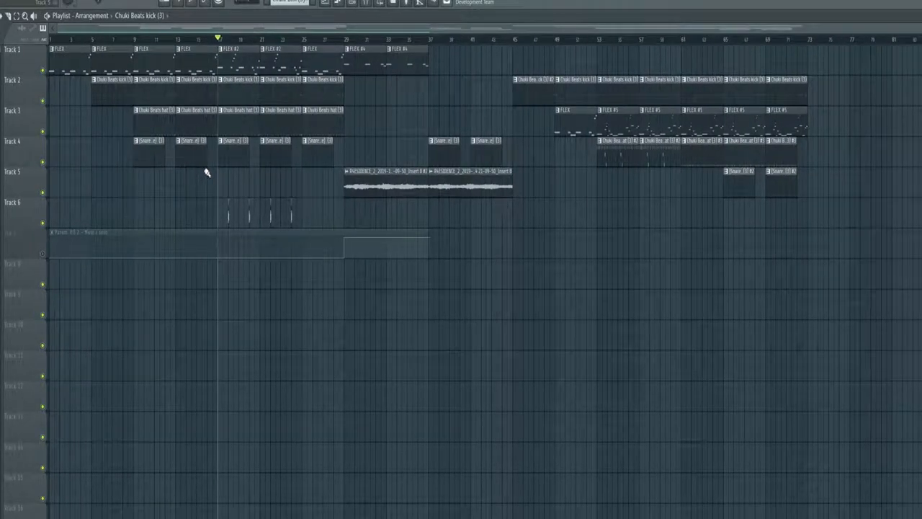
pyautogui.moveTo(508, 149)
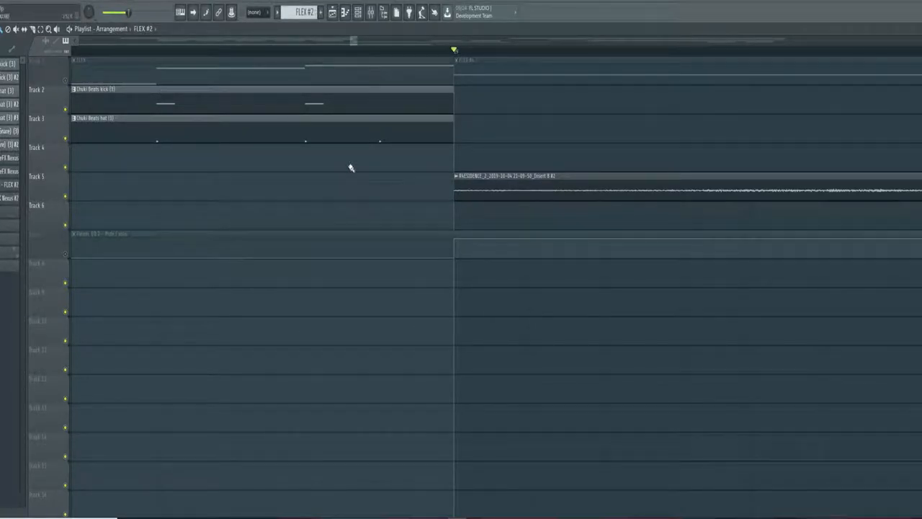
pyautogui.click(260, 245)
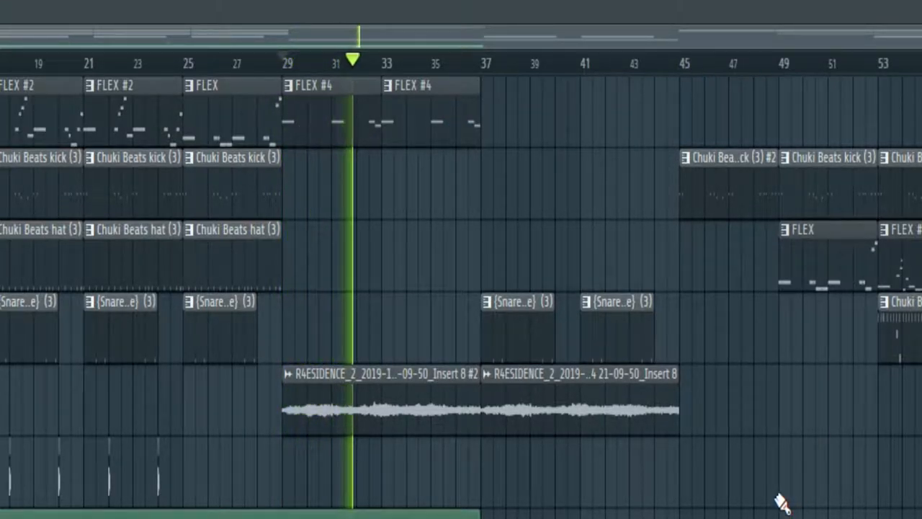
# Play the song into the later kick, snare and FLEX #5 section past bar 61
pyautogui.click(380, 63)
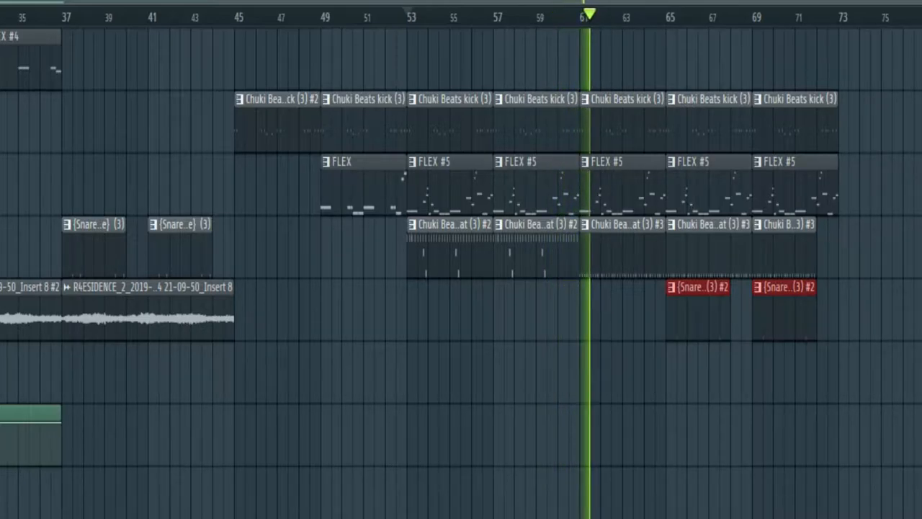
# Open the Mixer as a small docked window below the Playlist
pyautogui.click(610, 14)
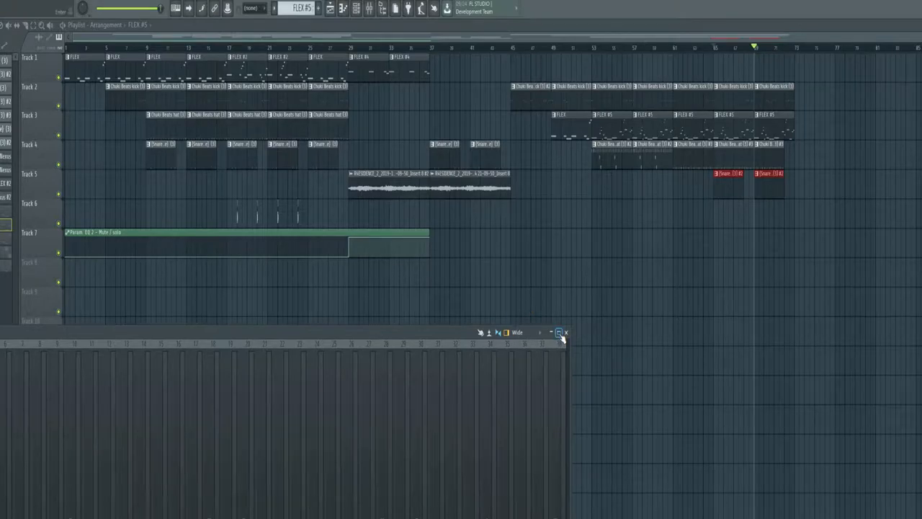
# Close the docked mixer window so the full Playlist arrangement shows
pyautogui.click(559, 332)
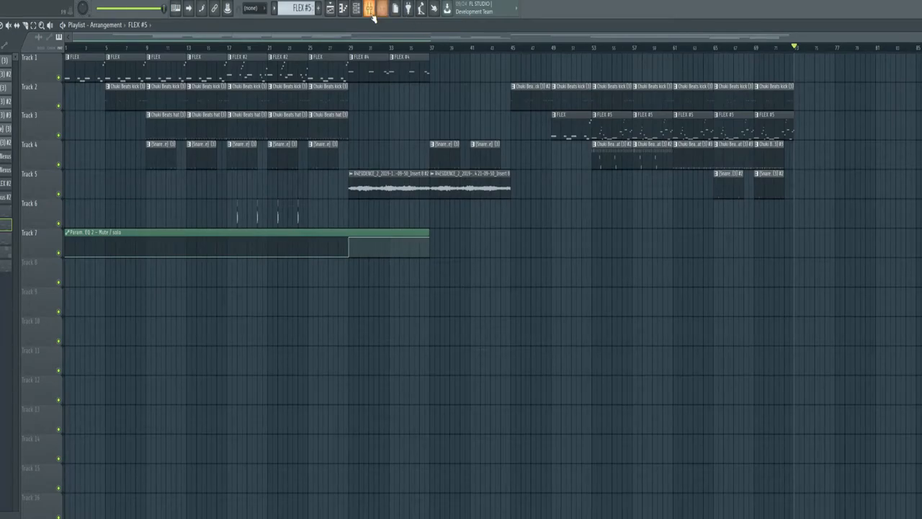
pyautogui.click(369, 8)
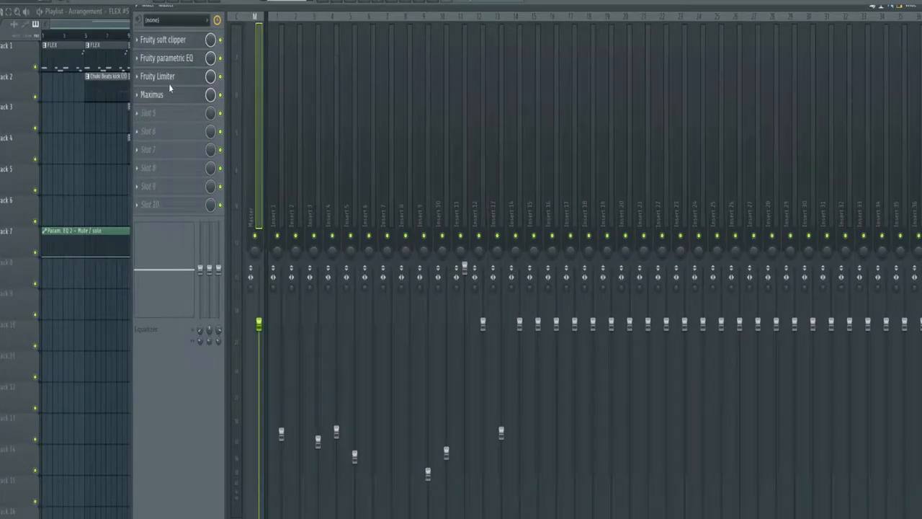
pyautogui.click(156, 76)
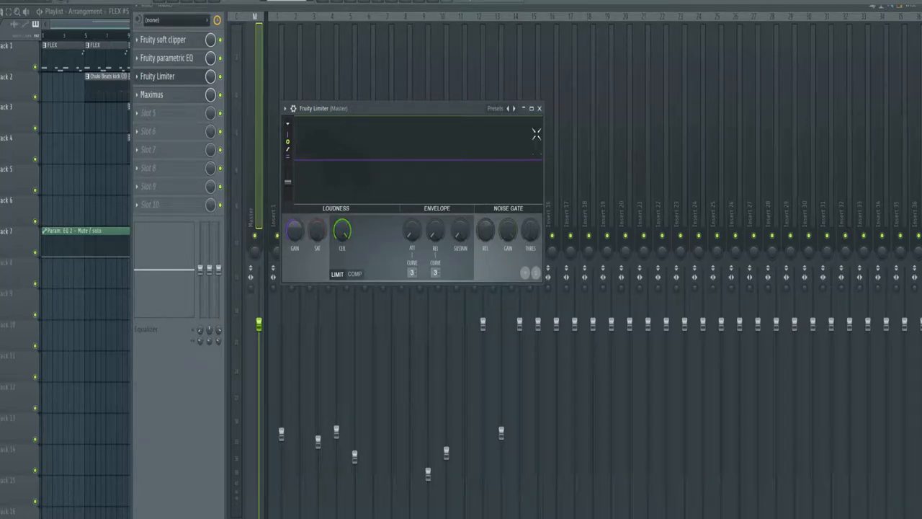
pyautogui.click(539, 108)
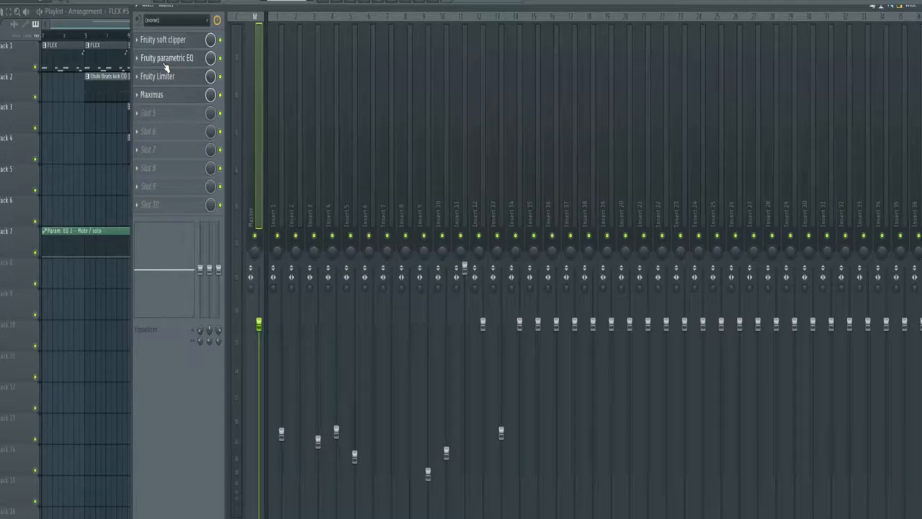
pyautogui.click(166, 58)
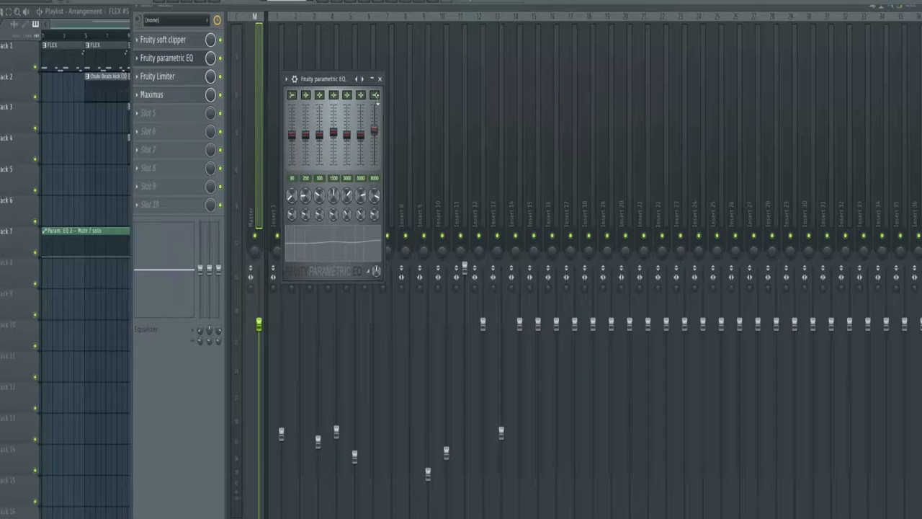
pyautogui.click(379, 79)
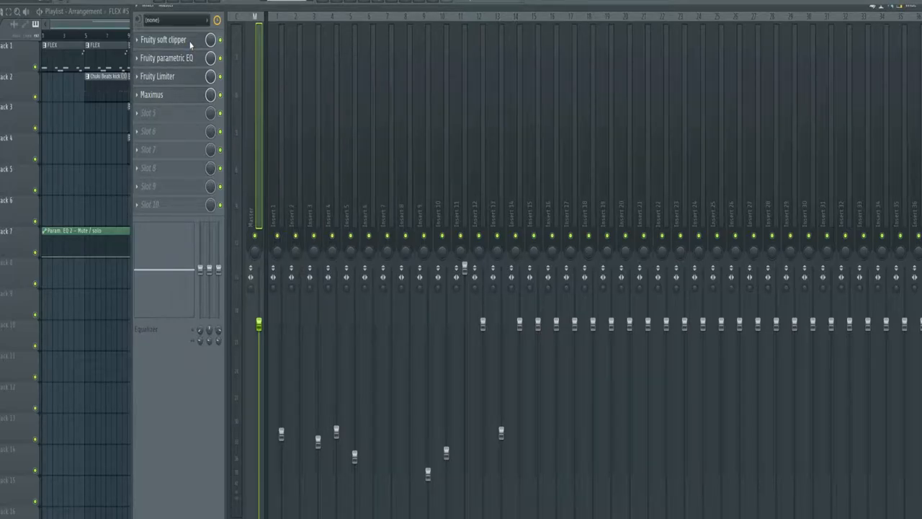
pyautogui.click(162, 40)
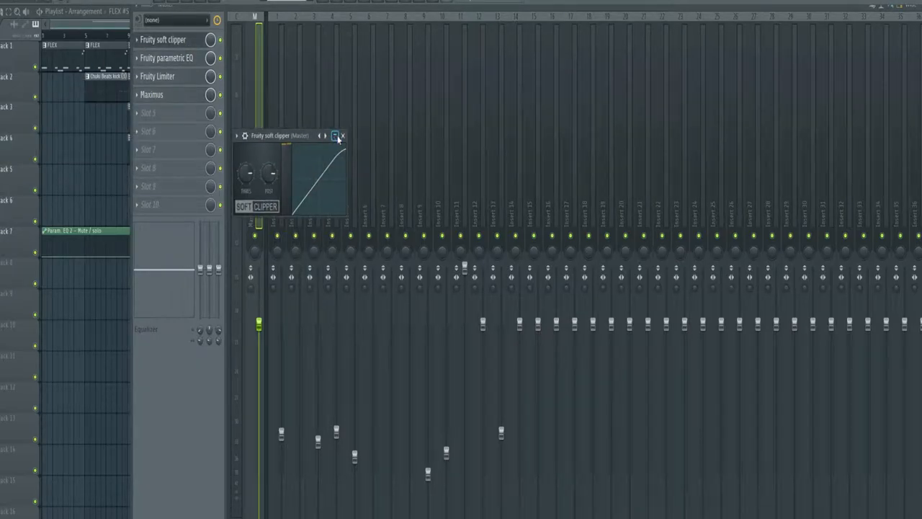
pyautogui.click(334, 136)
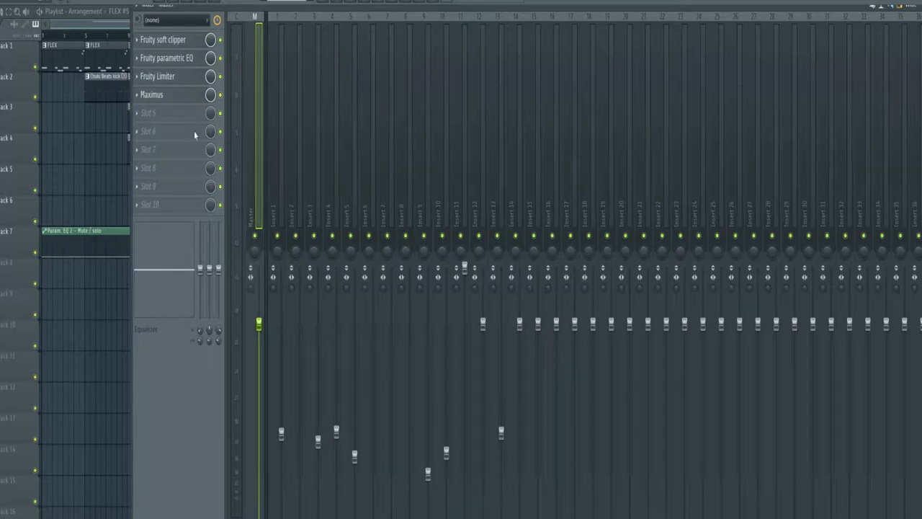
pyautogui.moveTo(287, 102)
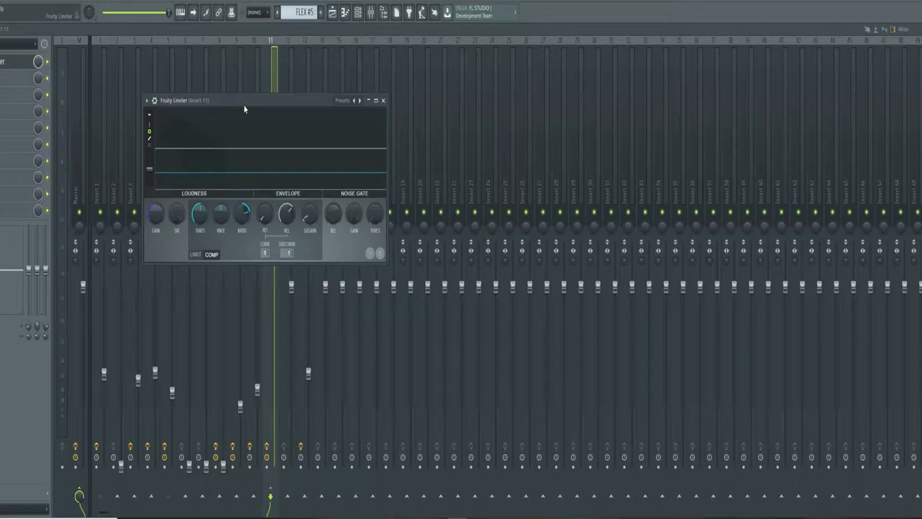
# Select mixer insert 11 to reach its Fruity Limiter plugin
pyautogui.click(383, 101)
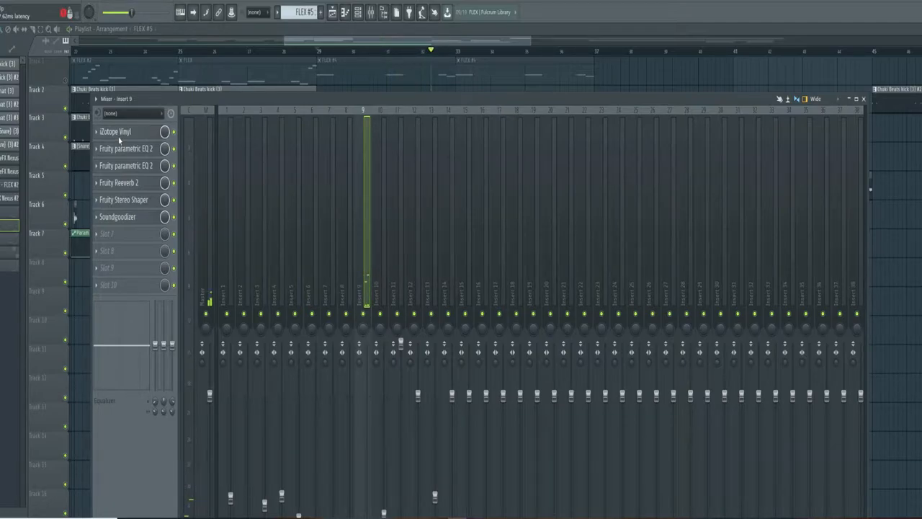
pyautogui.click(114, 131)
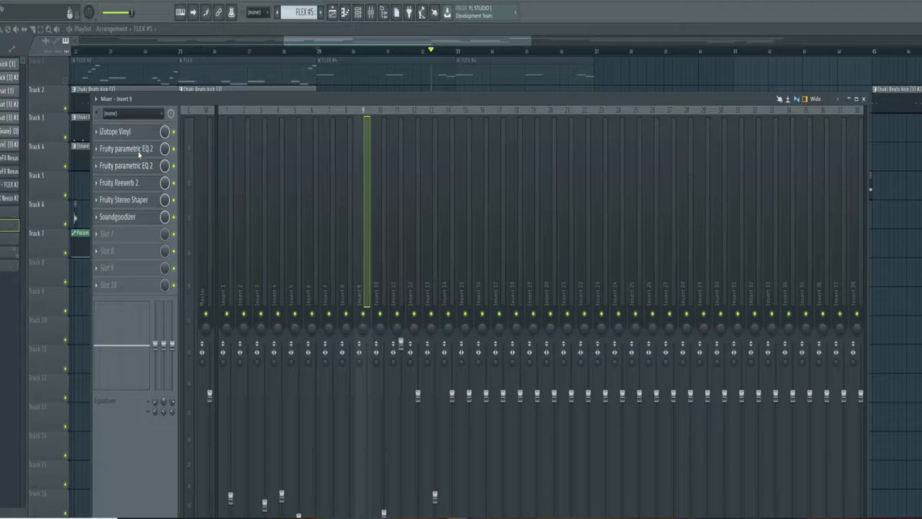
pyautogui.click(126, 148)
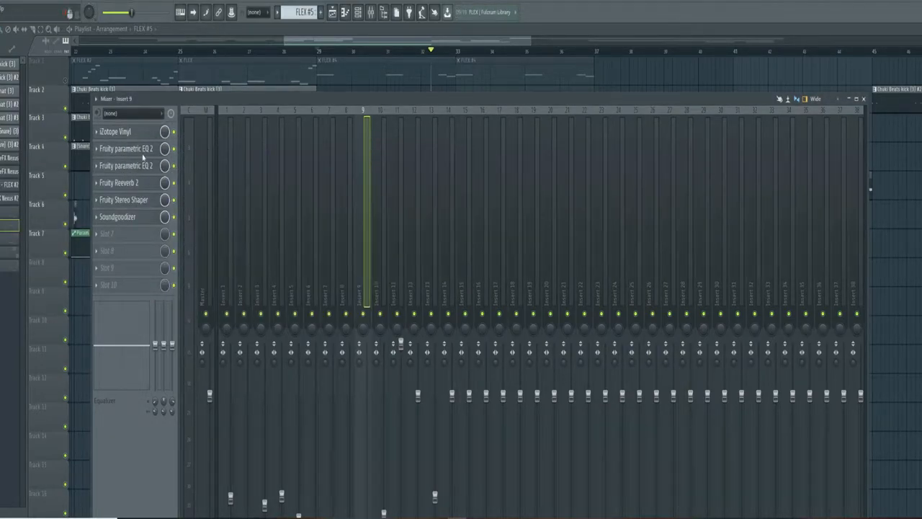
pyautogui.click(126, 148)
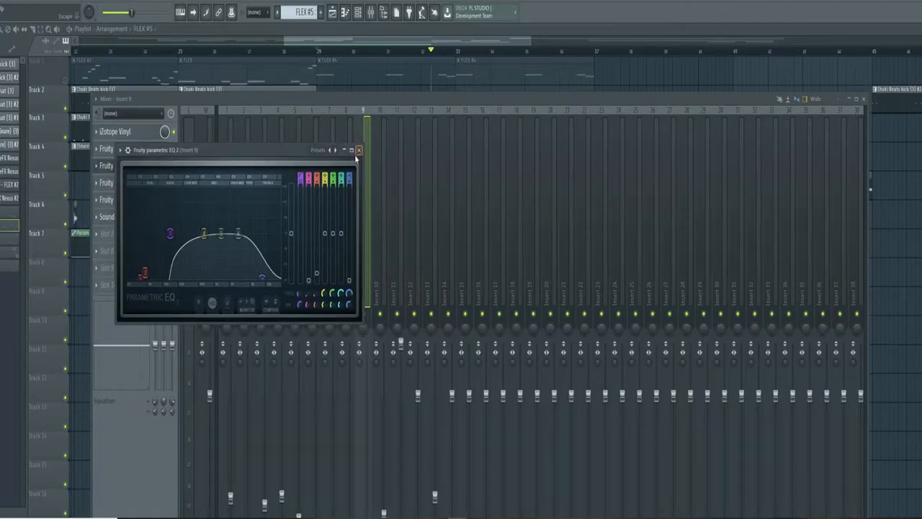
pyautogui.click(358, 150)
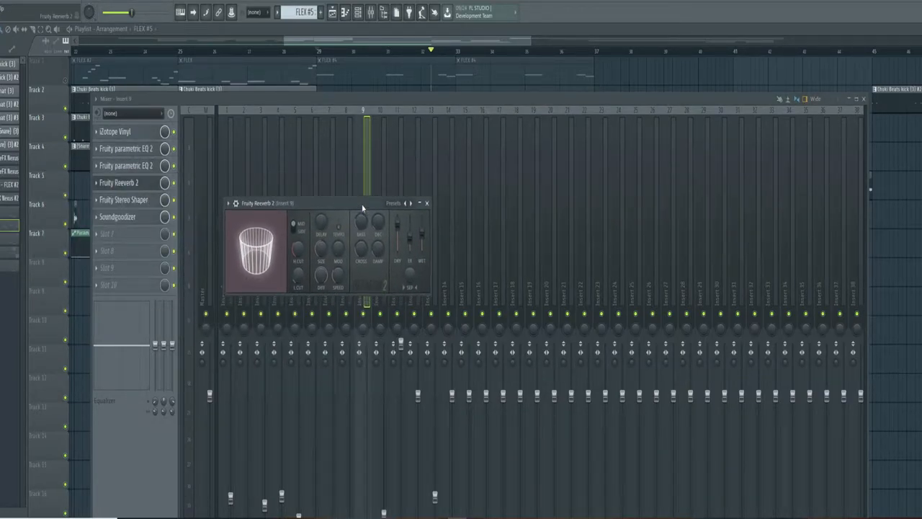
pyautogui.click(427, 202)
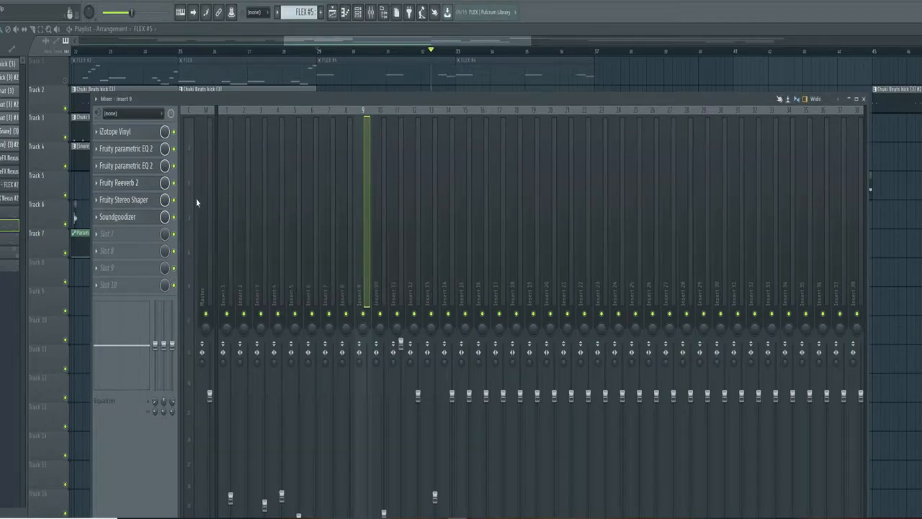
pyautogui.click(123, 200)
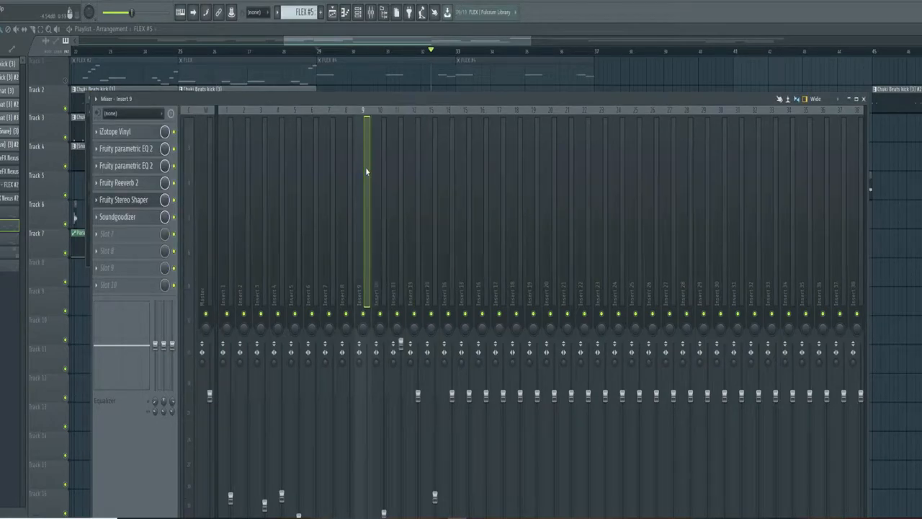
pyautogui.click(116, 216)
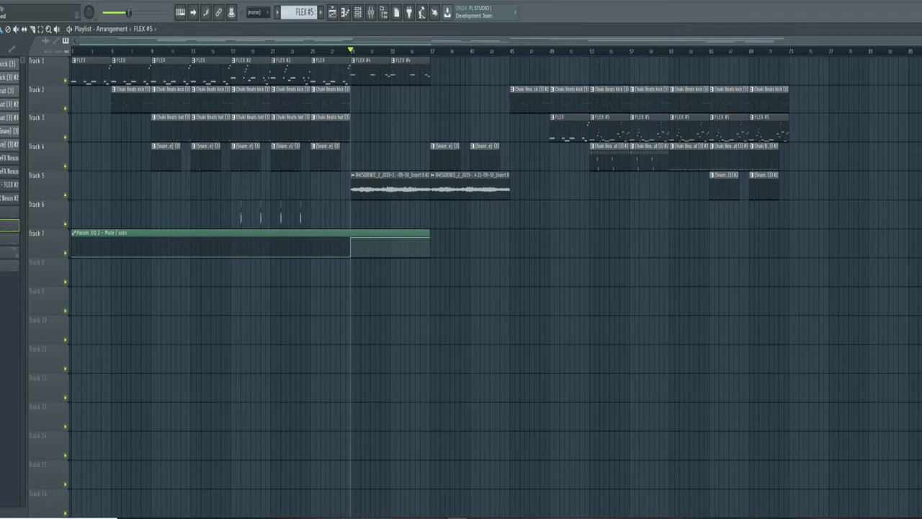
# Open the channel rack listing the kick, hat, snare, FLEX and Nexus channels
pyautogui.click(358, 12)
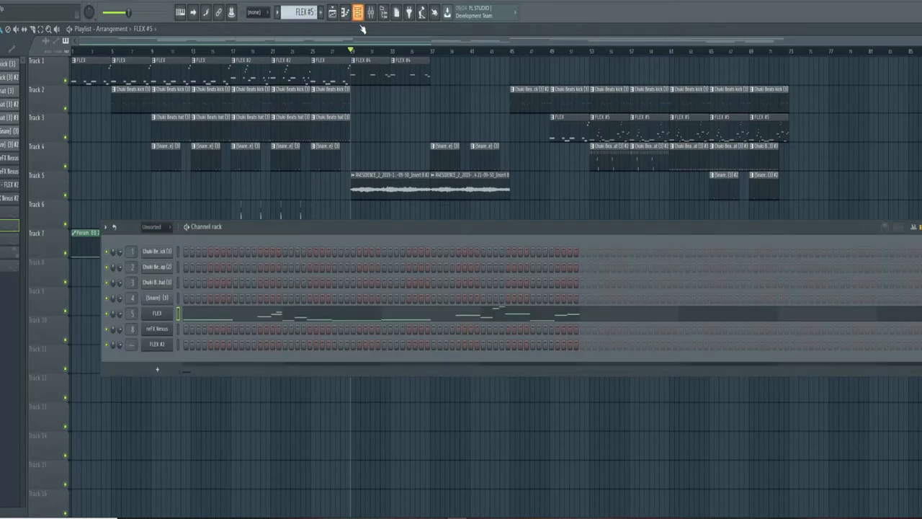